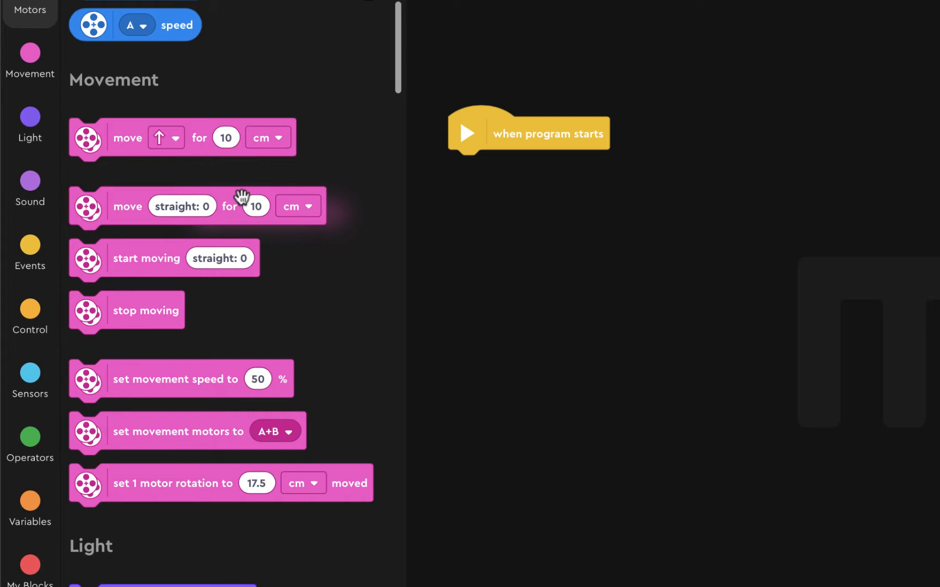
{"action": "mouse_move", "coordinate": [215, 150]}
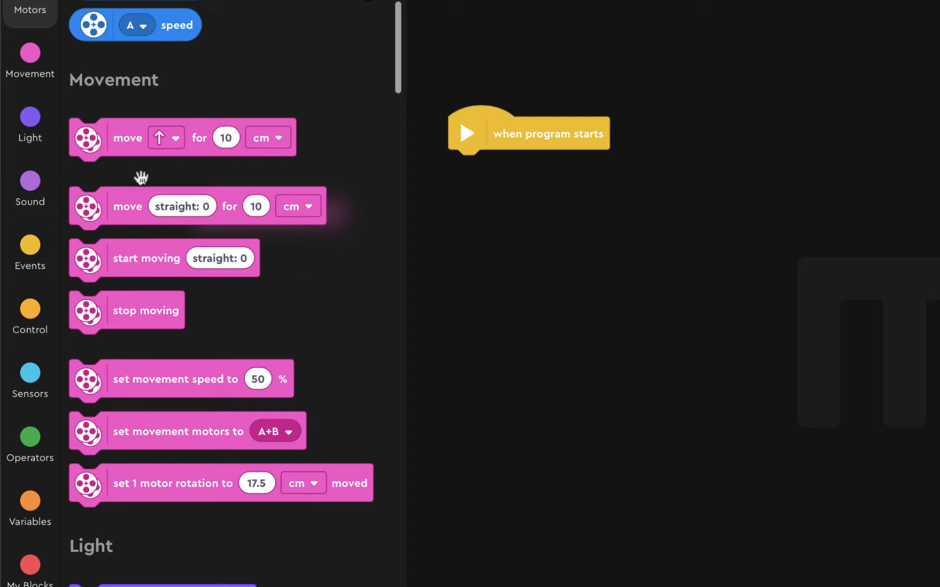
{"action": "mouse_move", "coordinate": [142, 372]}
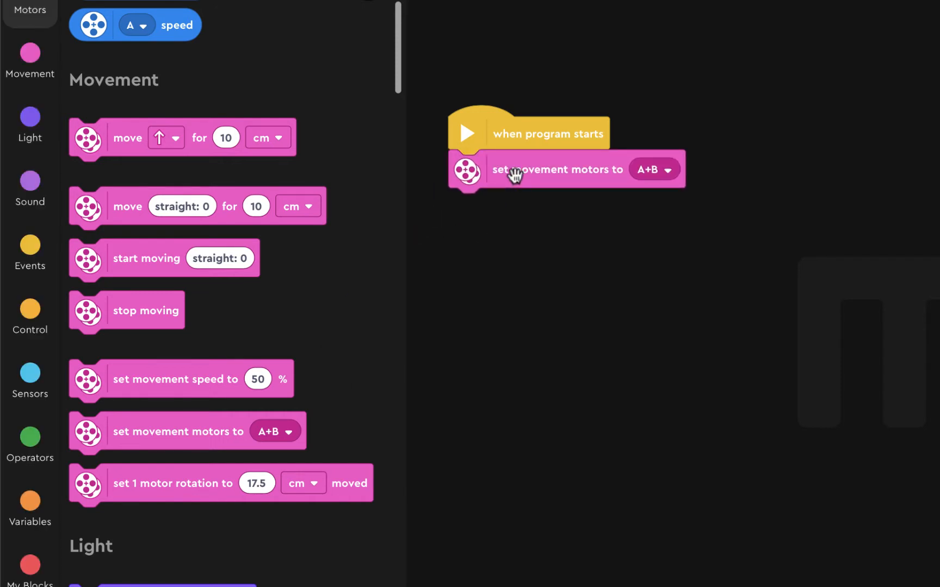
{"action": "mouse_move", "coordinate": [680, 163]}
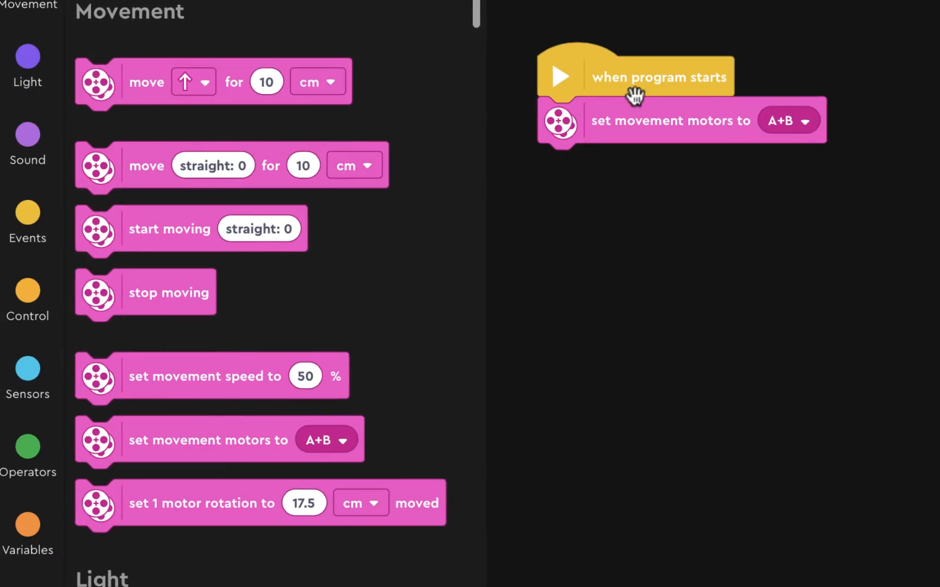
{"action": "mouse_move", "coordinate": [125, 386]}
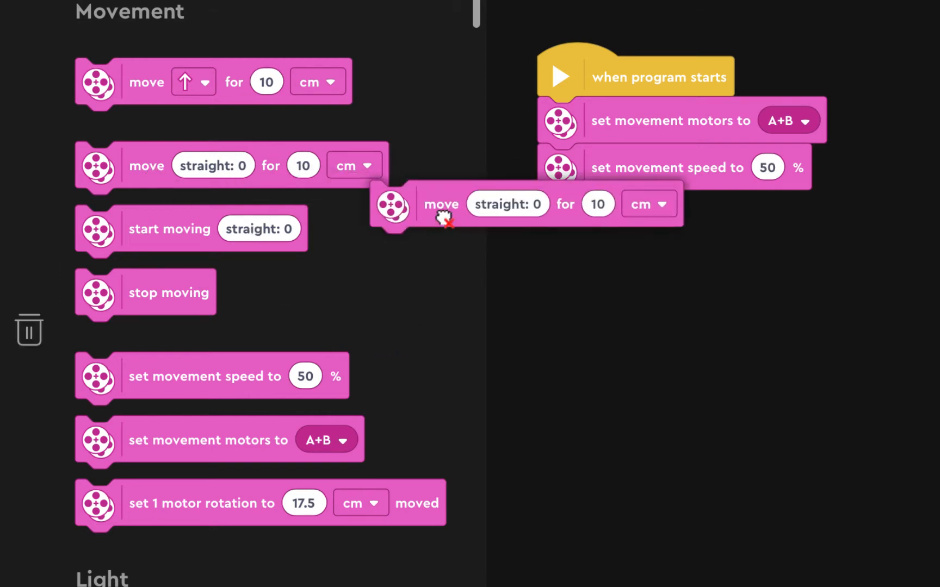
- Attach a 'move straight for' block below the 50% speed block and set its distance
{"action": "left_click_drag", "start_coordinate": [441, 204], "coordinate": [608, 214]}
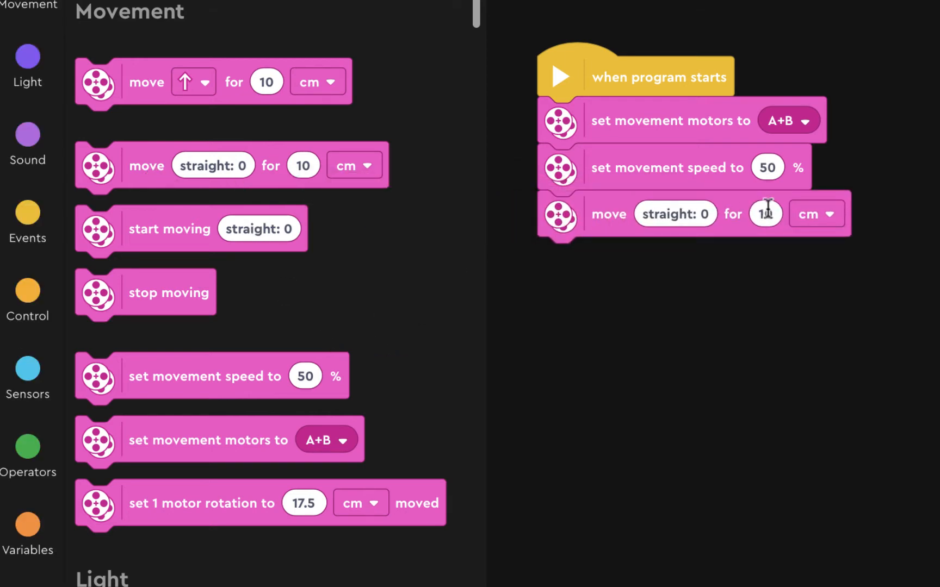
{"action": "left_click", "coordinate": [816, 214]}
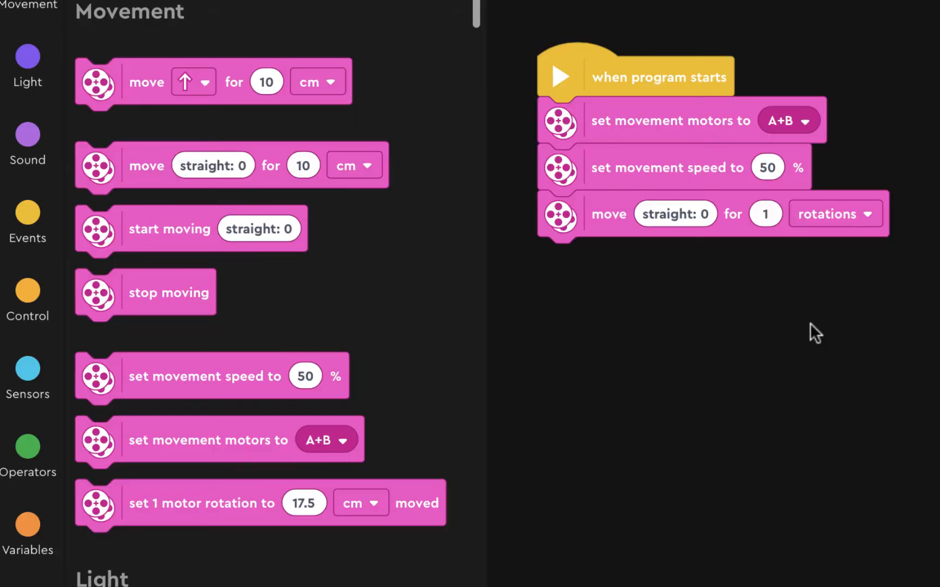
{"action": "mouse_move", "coordinate": [578, 223]}
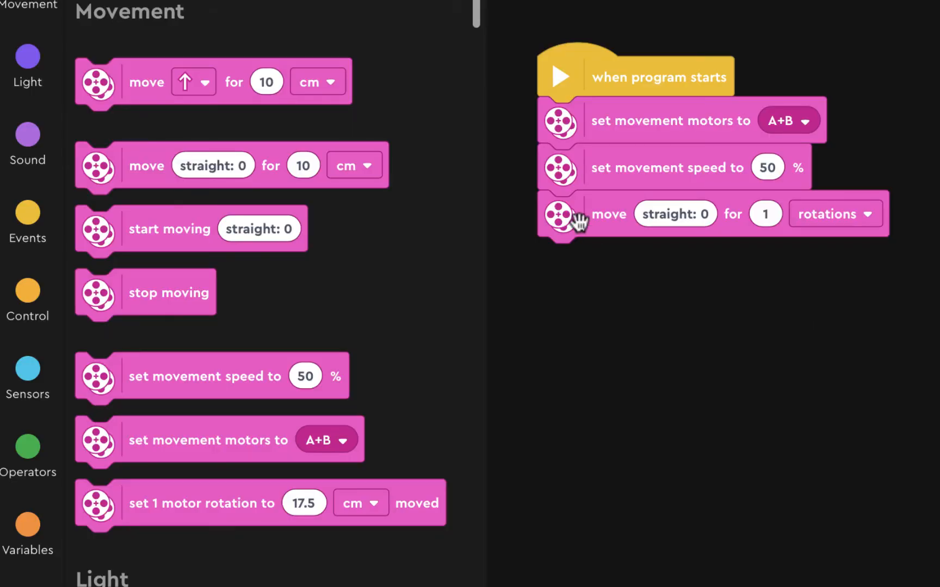
{"action": "mouse_move", "coordinate": [120, 174]}
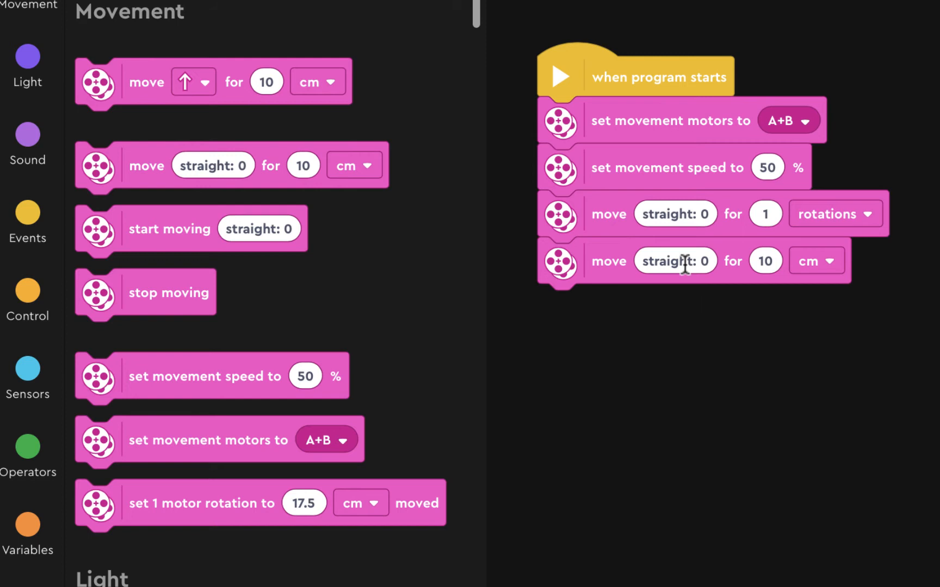
- Set the new move block to steer right 100 for 1 rotation
{"action": "left_click", "coordinate": [675, 260]}
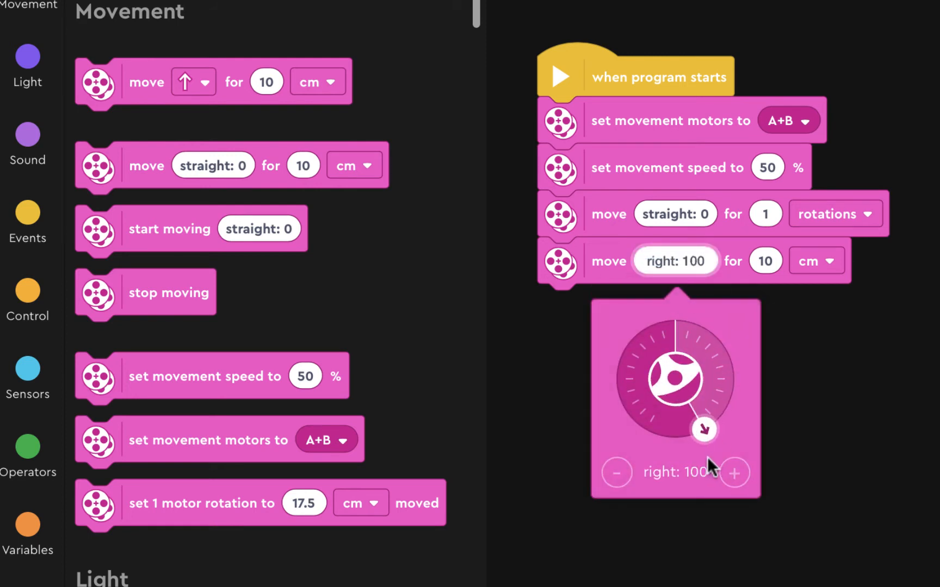
{"action": "left_click", "coordinate": [765, 260]}
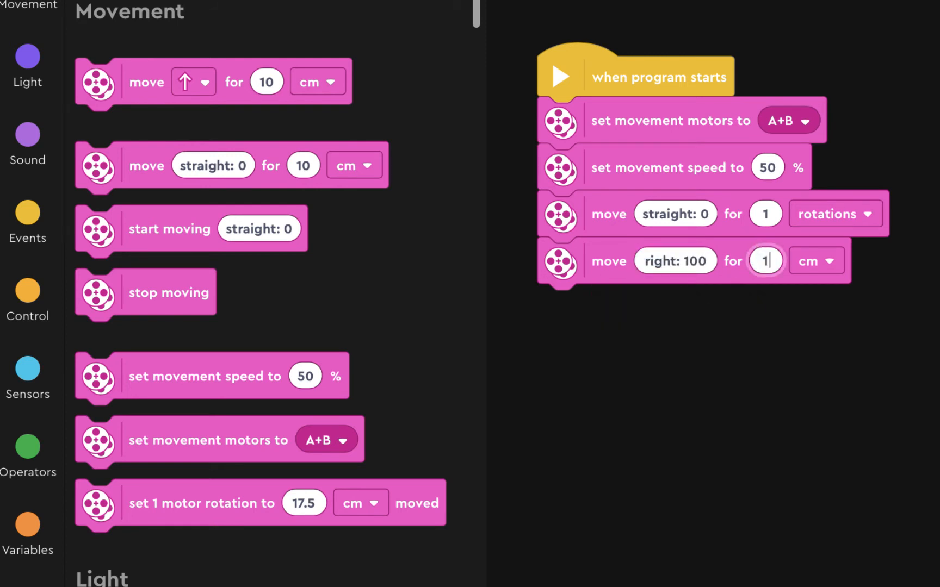
{"action": "left_click", "coordinate": [815, 260]}
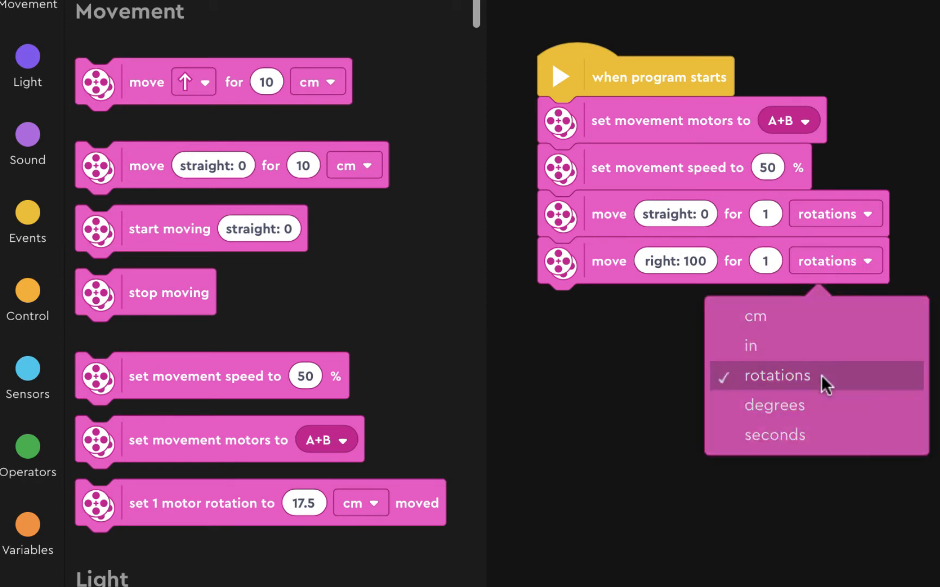
{"action": "left_click", "coordinate": [776, 376]}
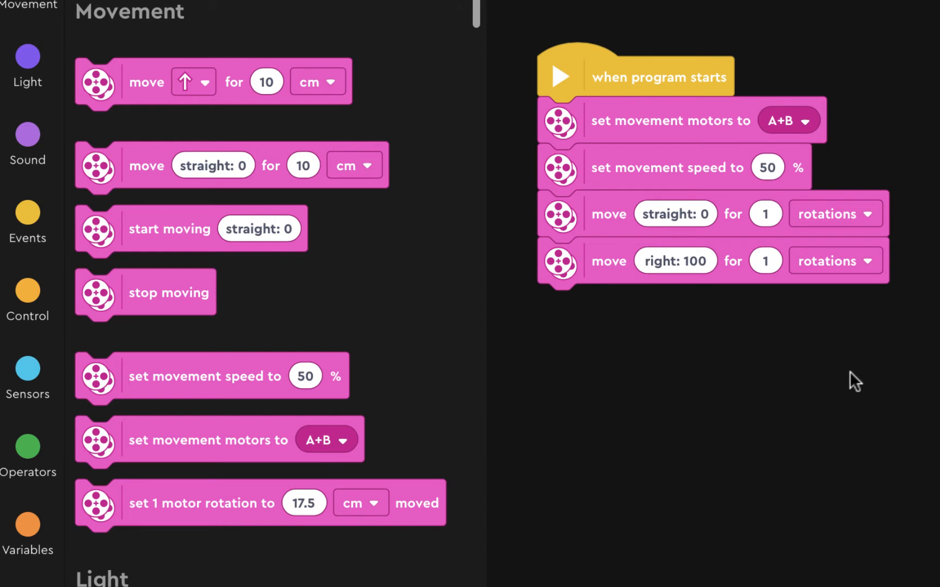
{"action": "left_click", "coordinate": [766, 260]}
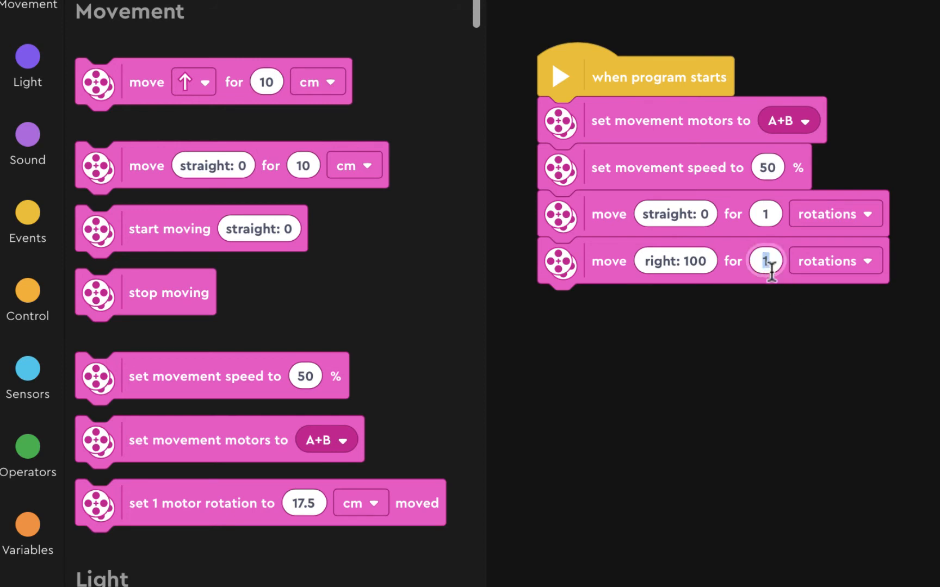